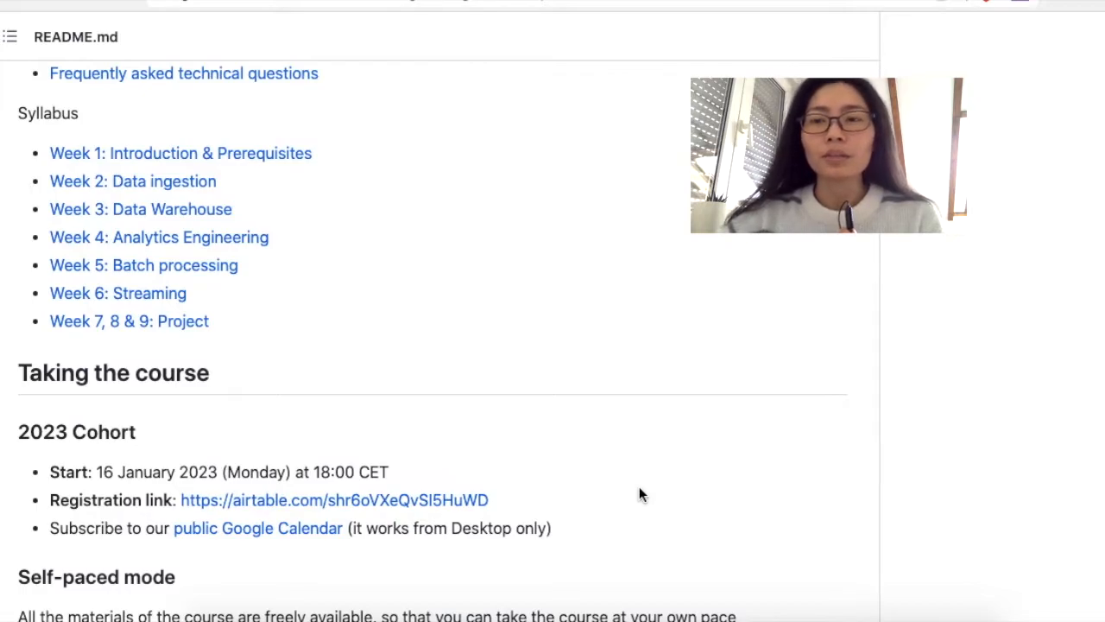
pyautogui.scroll(3)
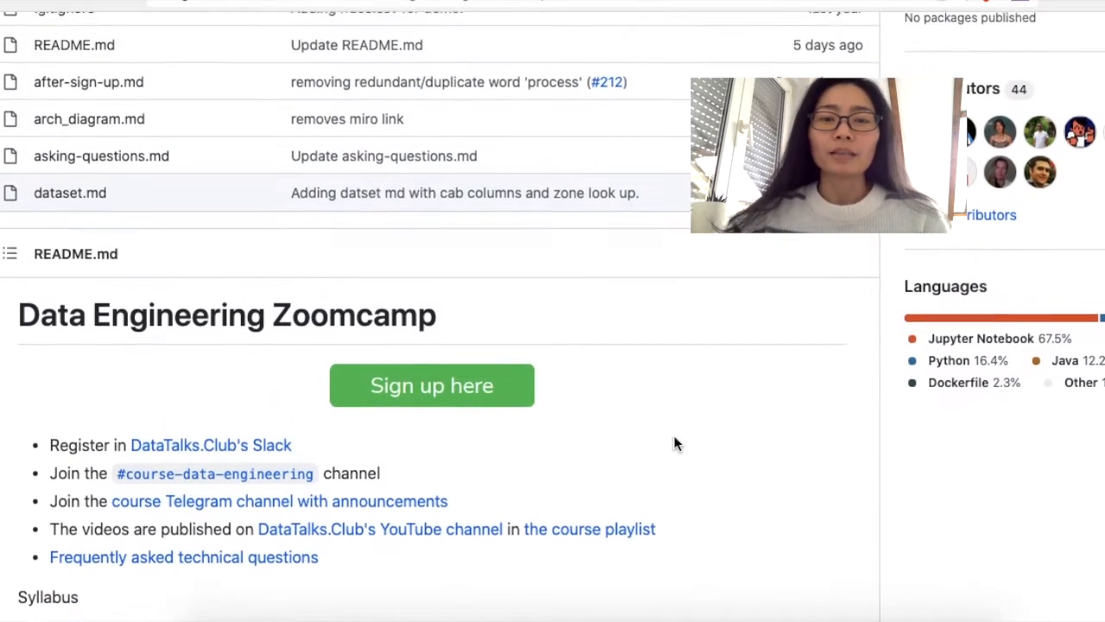
pyautogui.scroll(-3)
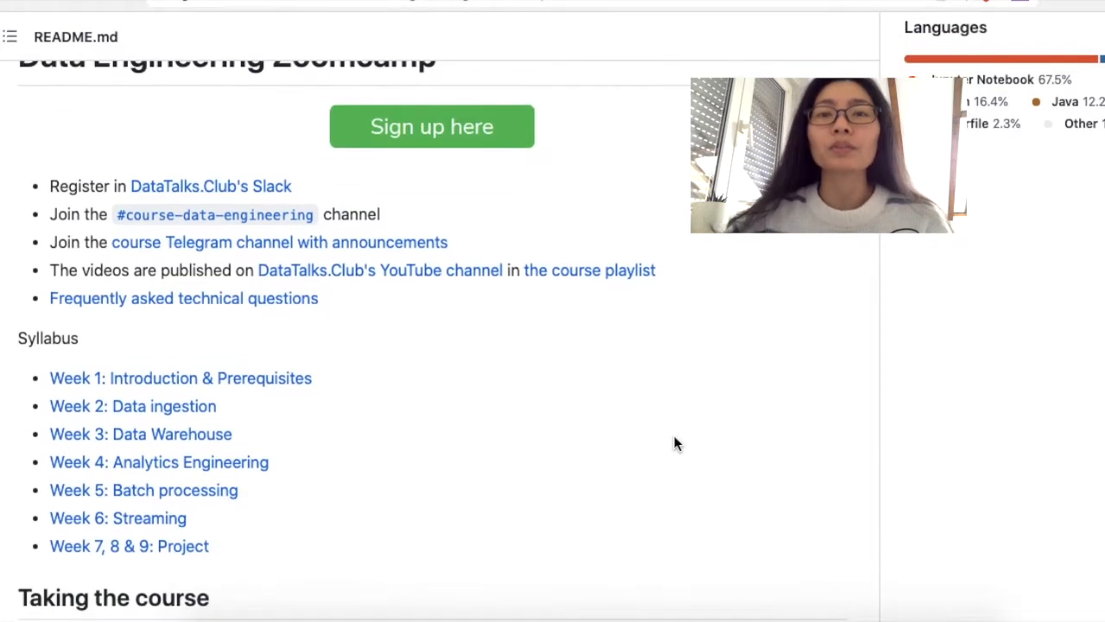
pyautogui.scroll(-3)
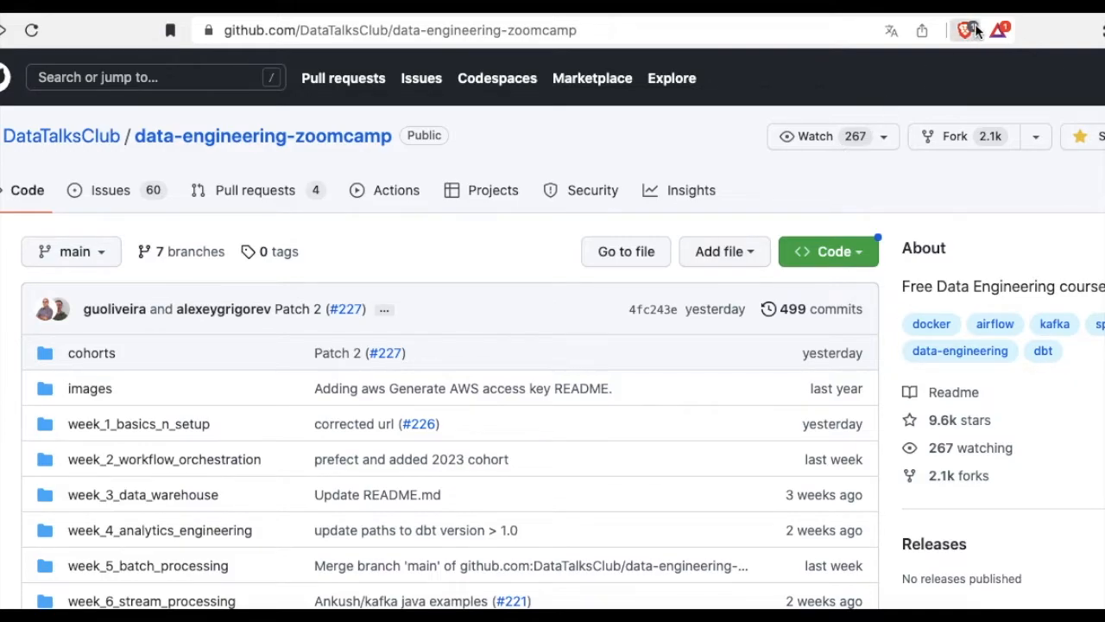
pyautogui.scroll(-3)
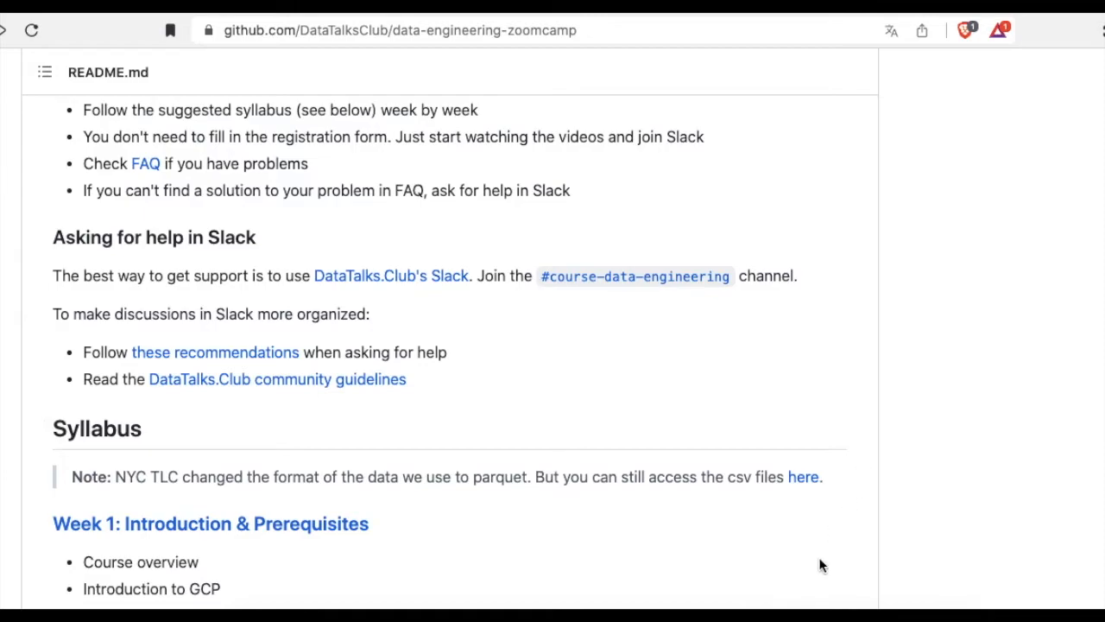
pyautogui.scroll(3)
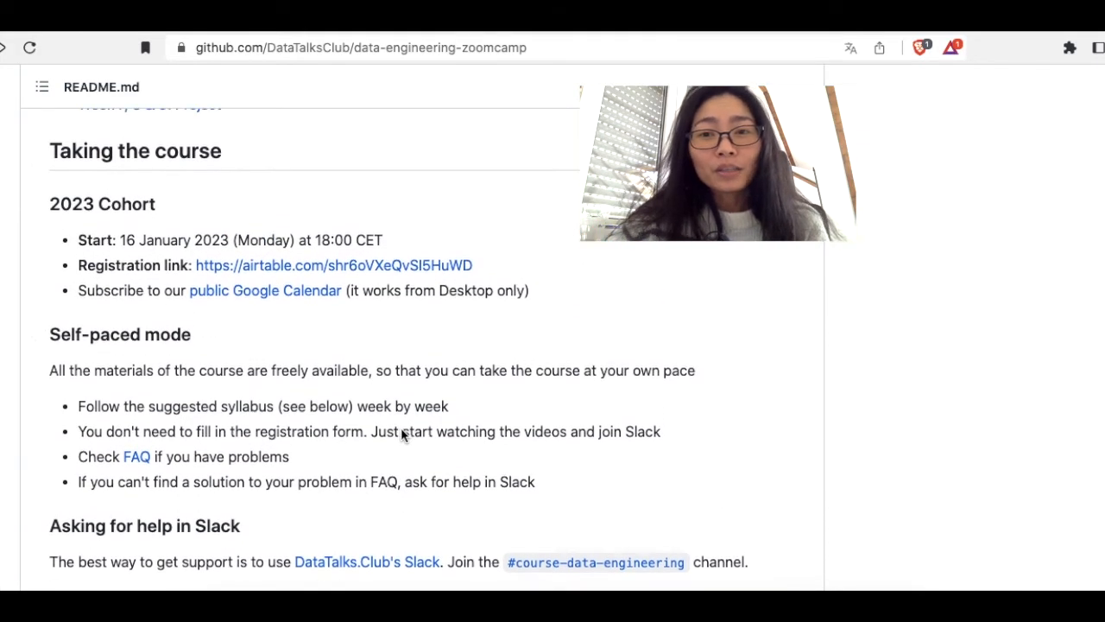